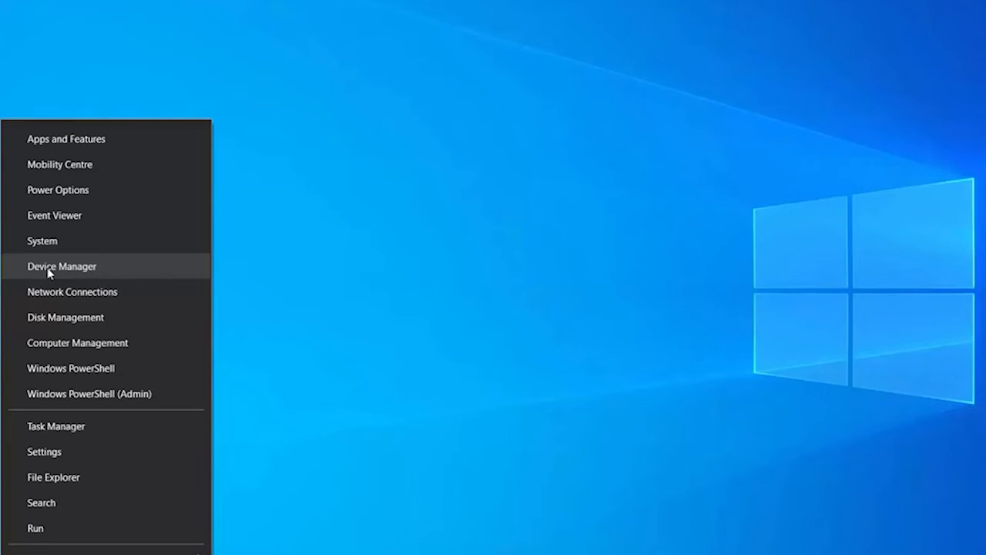
Start the driver update for the NVIDIA GeForce MX130 under Display adaptors in Device Manager.
{"action": "left_click", "coordinate": [61, 265]}
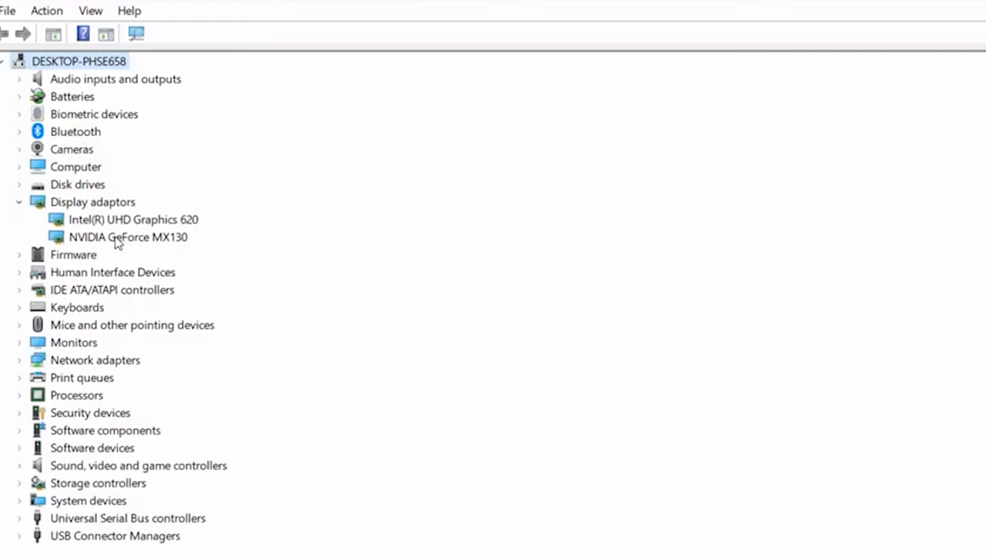
{"action": "left_click", "coordinate": [129, 237]}
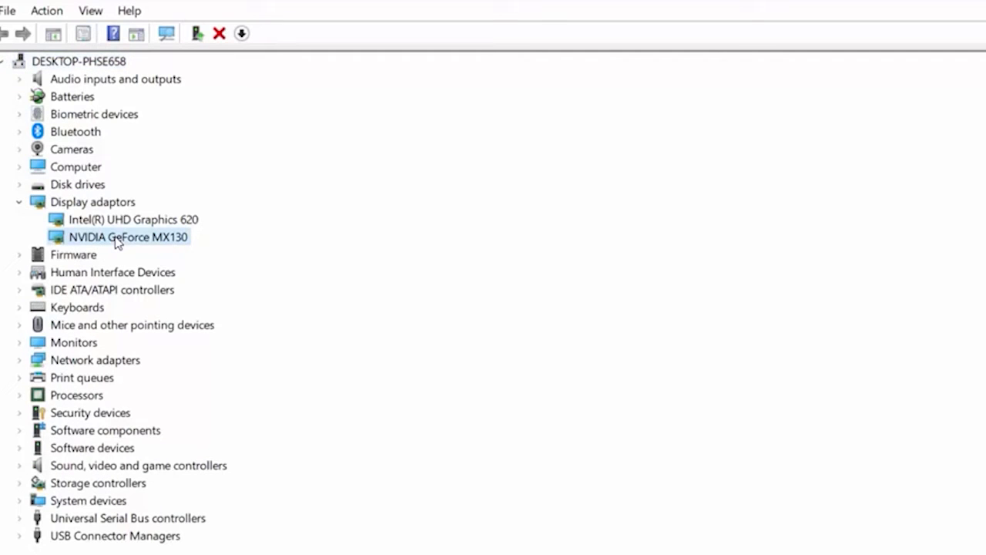
{"action": "right_click", "coordinate": [130, 237]}
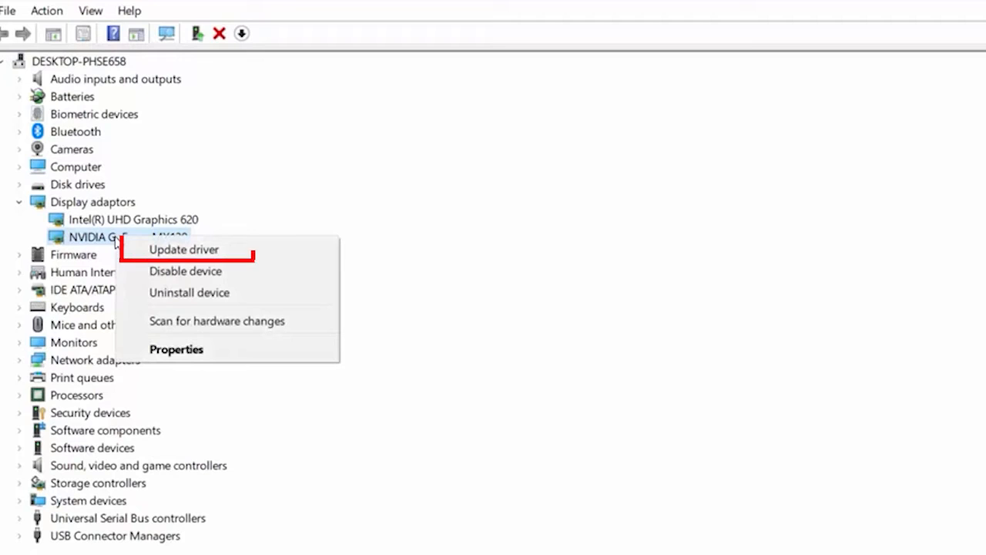
{"action": "left_click", "coordinate": [183, 250]}
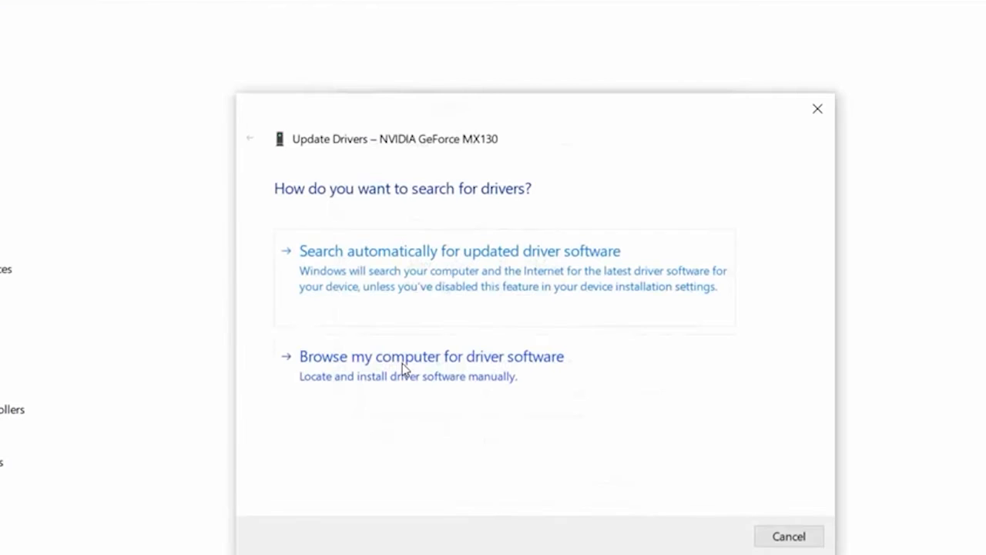
{"action": "mouse_move", "coordinate": [562, 285]}
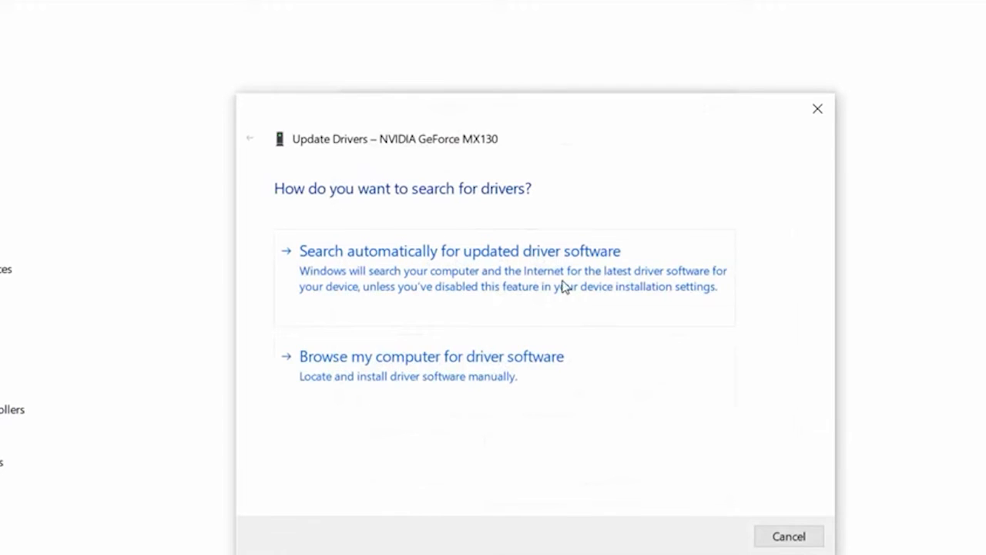
Let Windows search automatically for drivers, then reach Power Options' power-button and shutdown settings in Control Panel.
{"action": "left_click", "coordinate": [459, 250]}
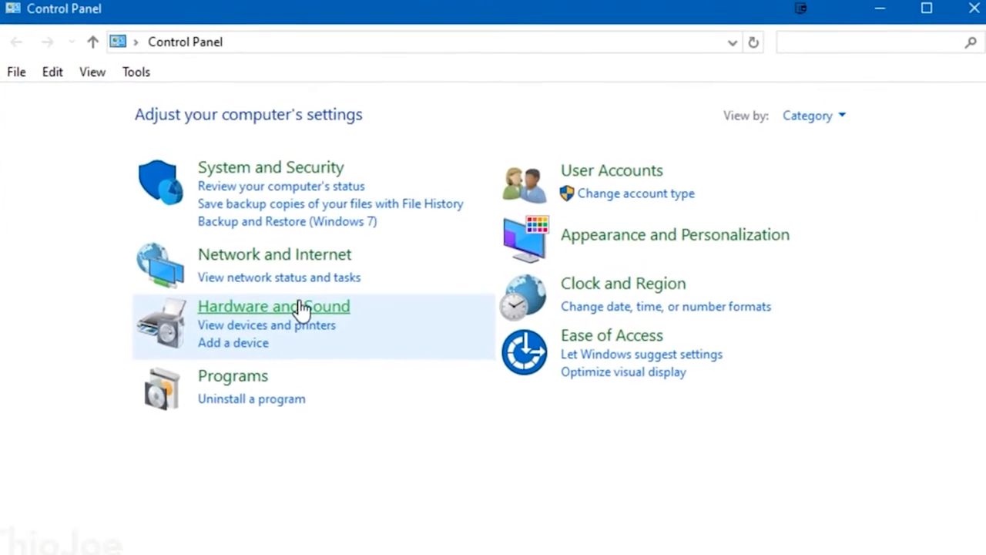
{"action": "left_click", "coordinate": [273, 305]}
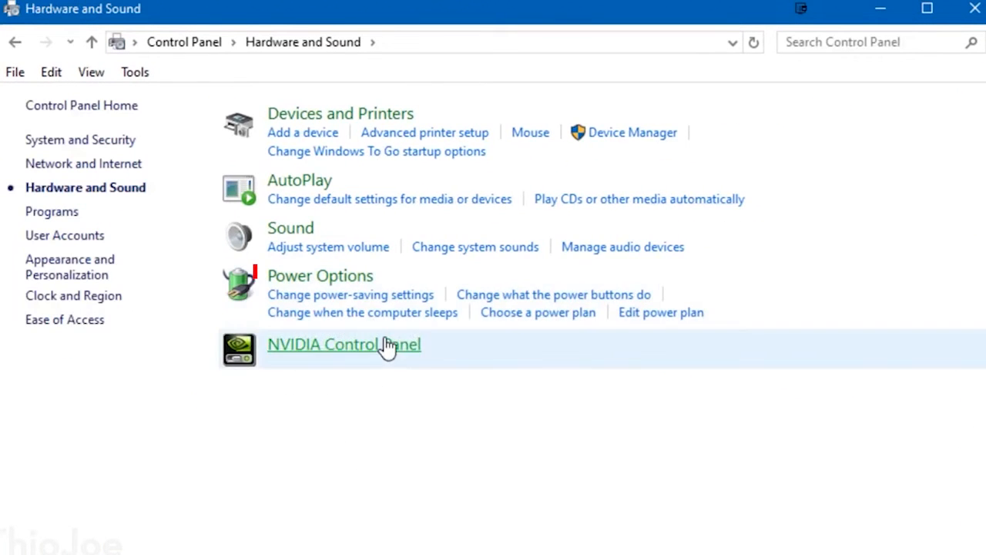
{"action": "left_click", "coordinate": [538, 312]}
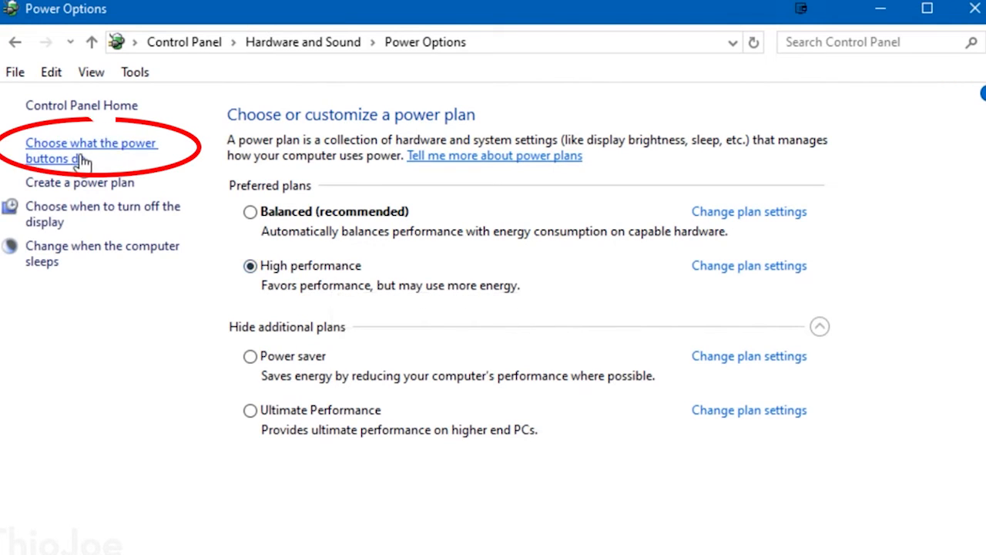
{"action": "left_click", "coordinate": [91, 151]}
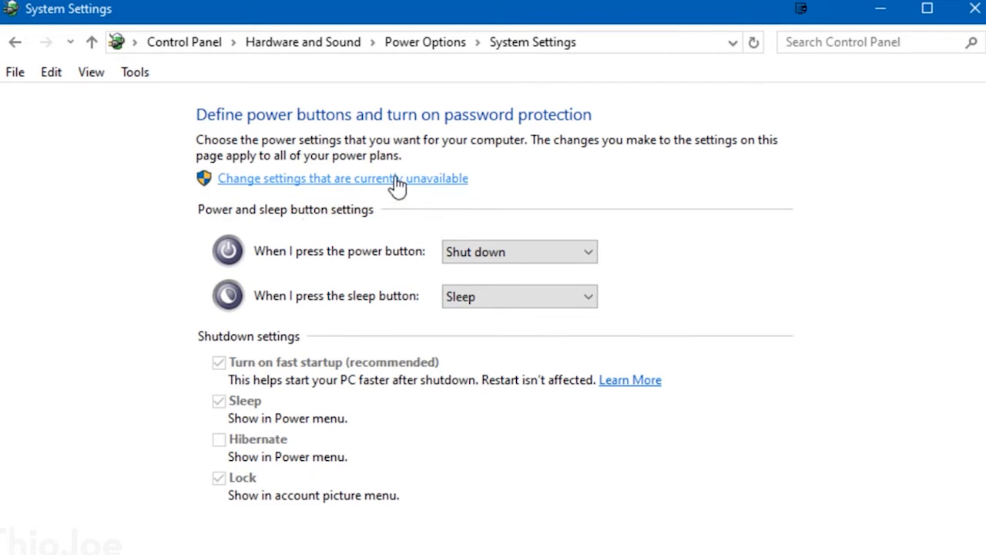
Unlock the shutdown settings, then find 'services' and bring up the App Readiness service's properties.
{"action": "left_click", "coordinate": [342, 179]}
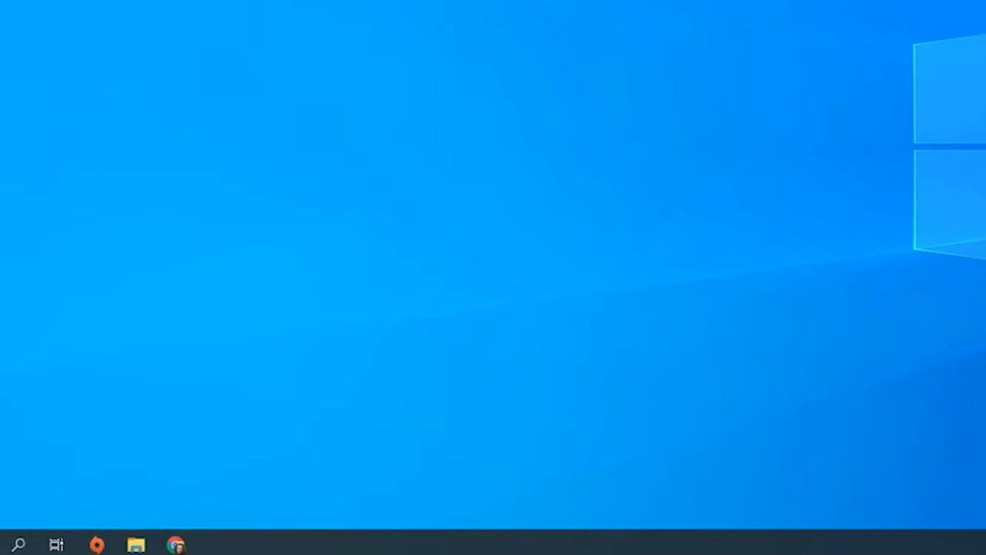
{"action": "type", "text": "services"}
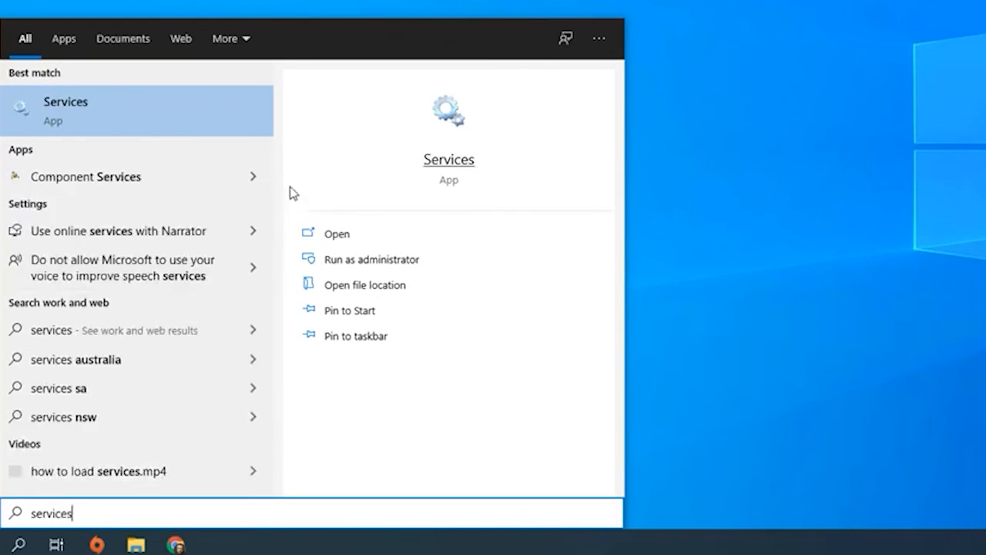
{"action": "left_click", "coordinate": [336, 234]}
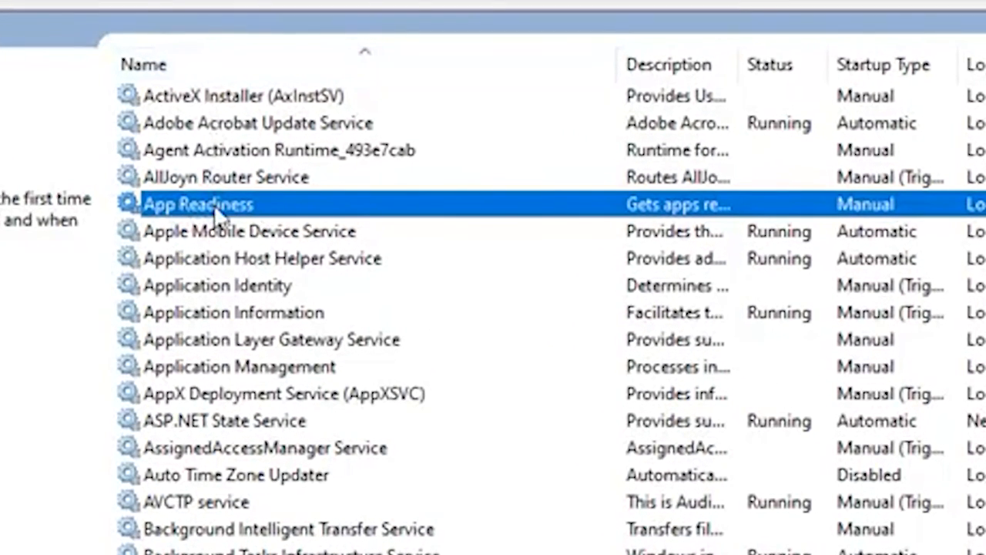
{"action": "right_click", "coordinate": [197, 203]}
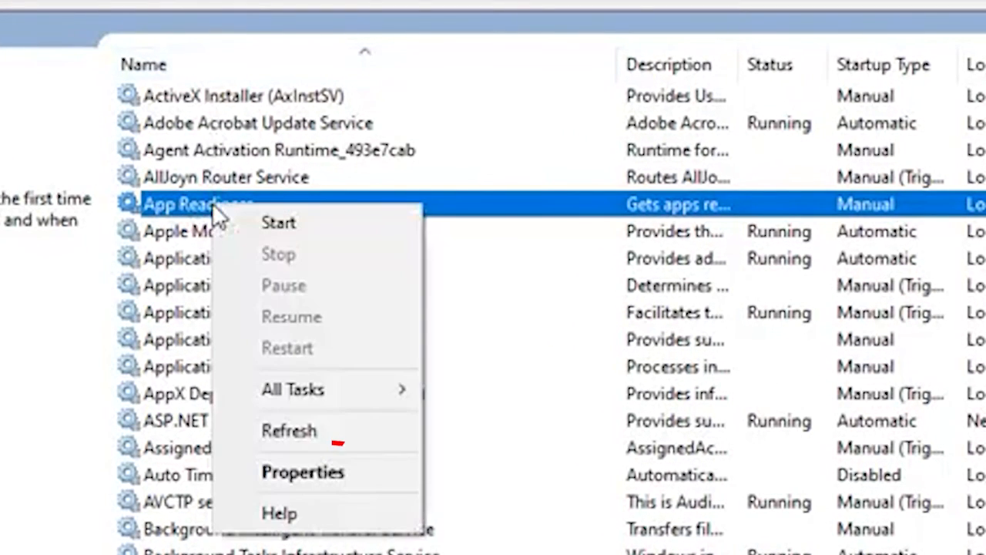
{"action": "left_click", "coordinate": [302, 471]}
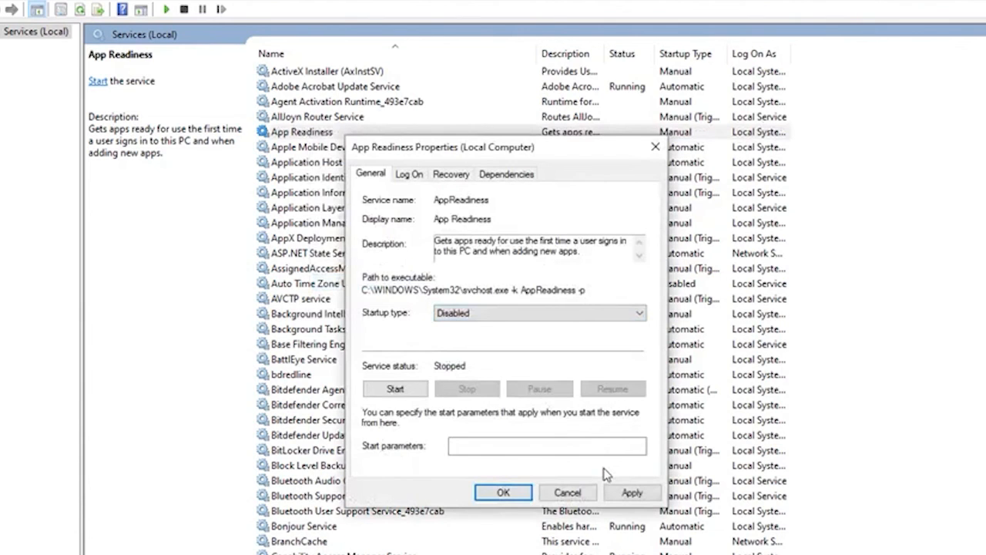
Confirm the App Readiness startup change with OK and close Services back to the desktop.
{"action": "left_click", "coordinate": [638, 313]}
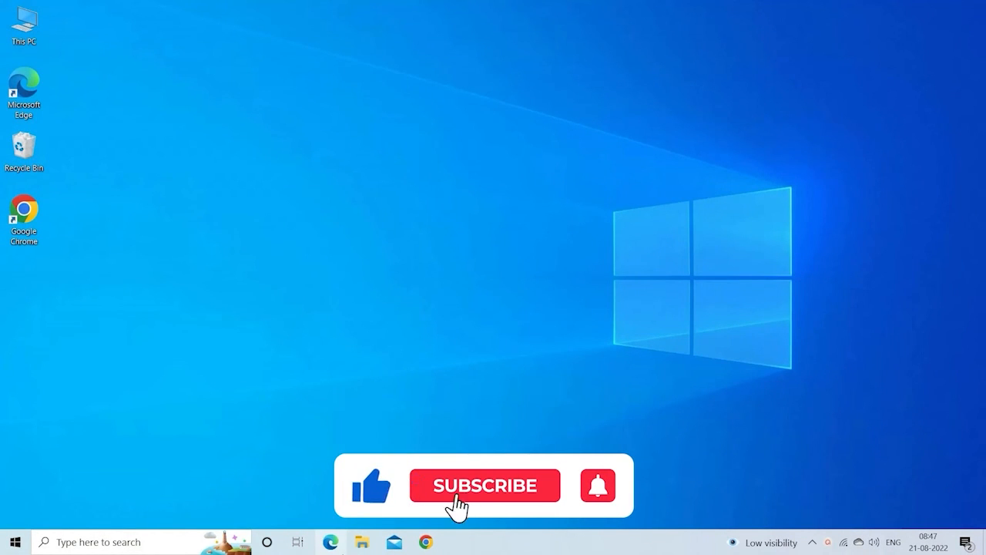
{"action": "left_click", "coordinate": [484, 486]}
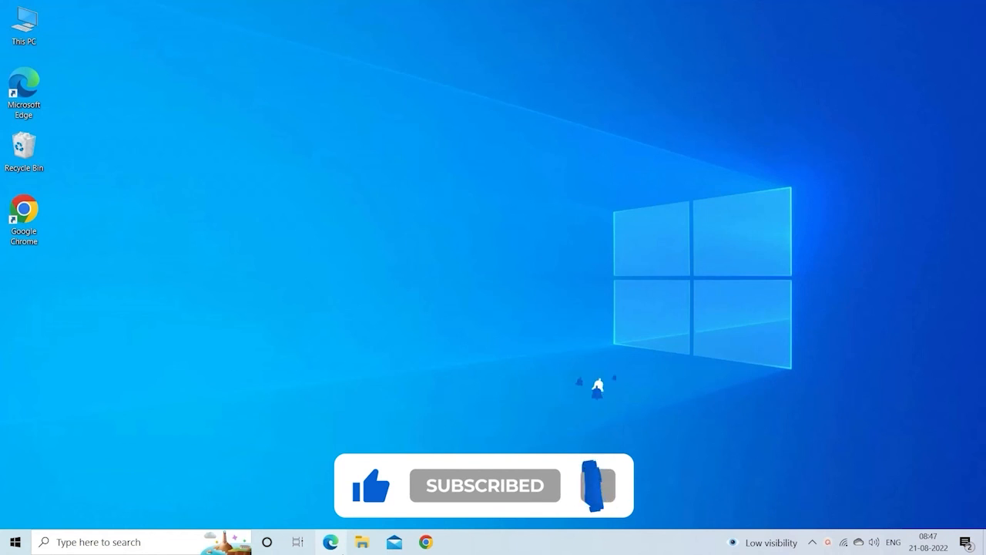